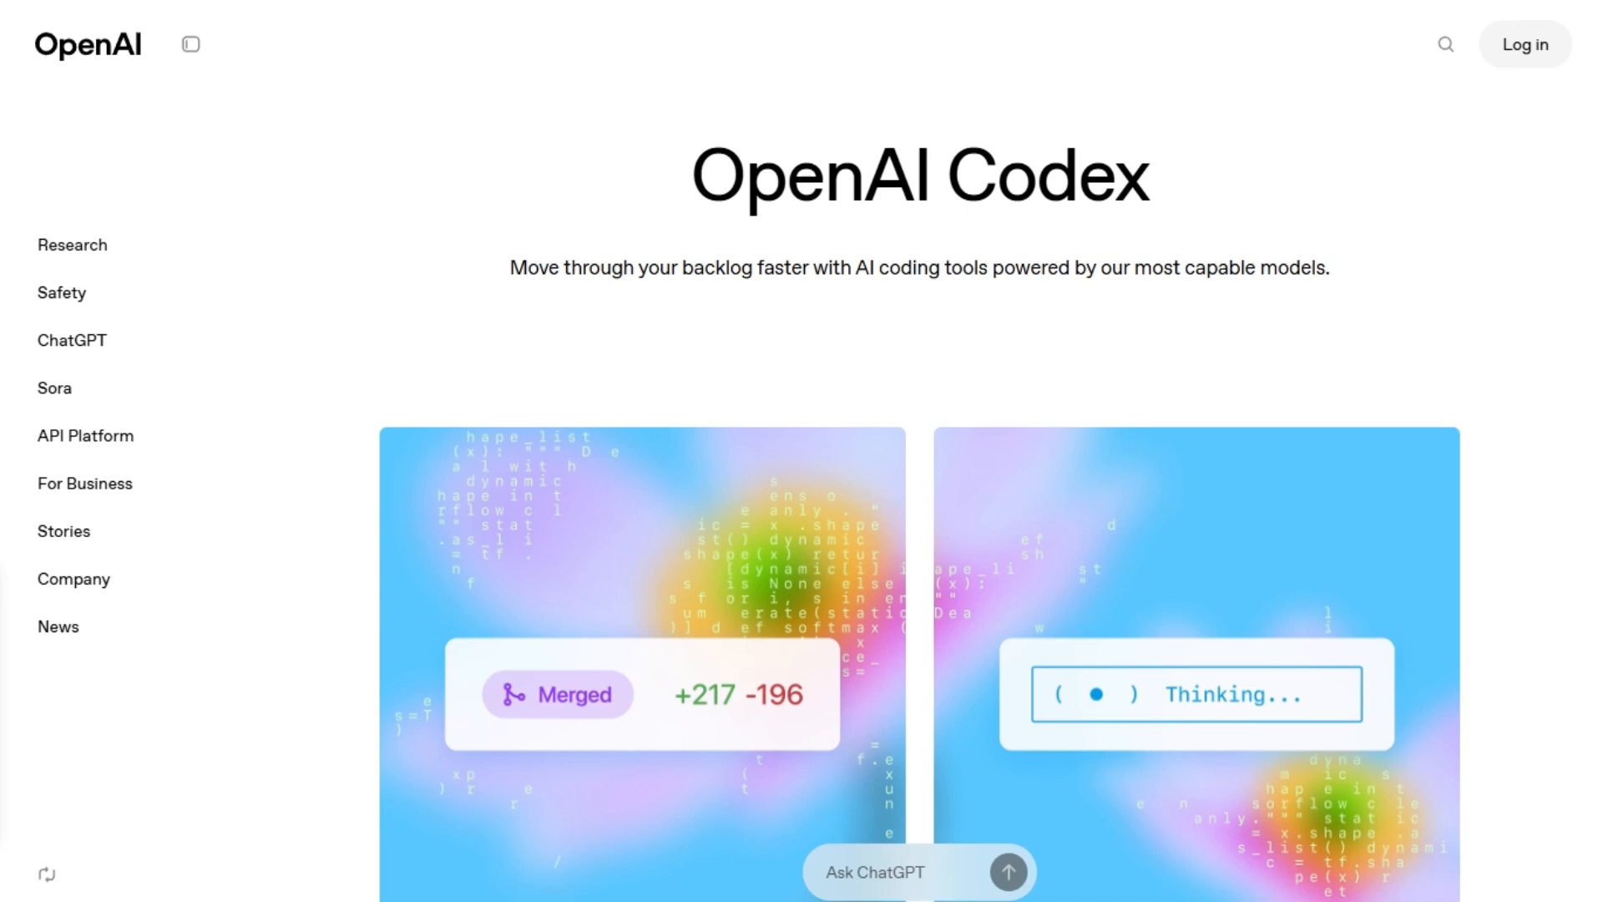
# Step: Scroll down the Codex overview and research preview pages to read about the cloud-based engineering agent
pyautogui.scroll(-3)
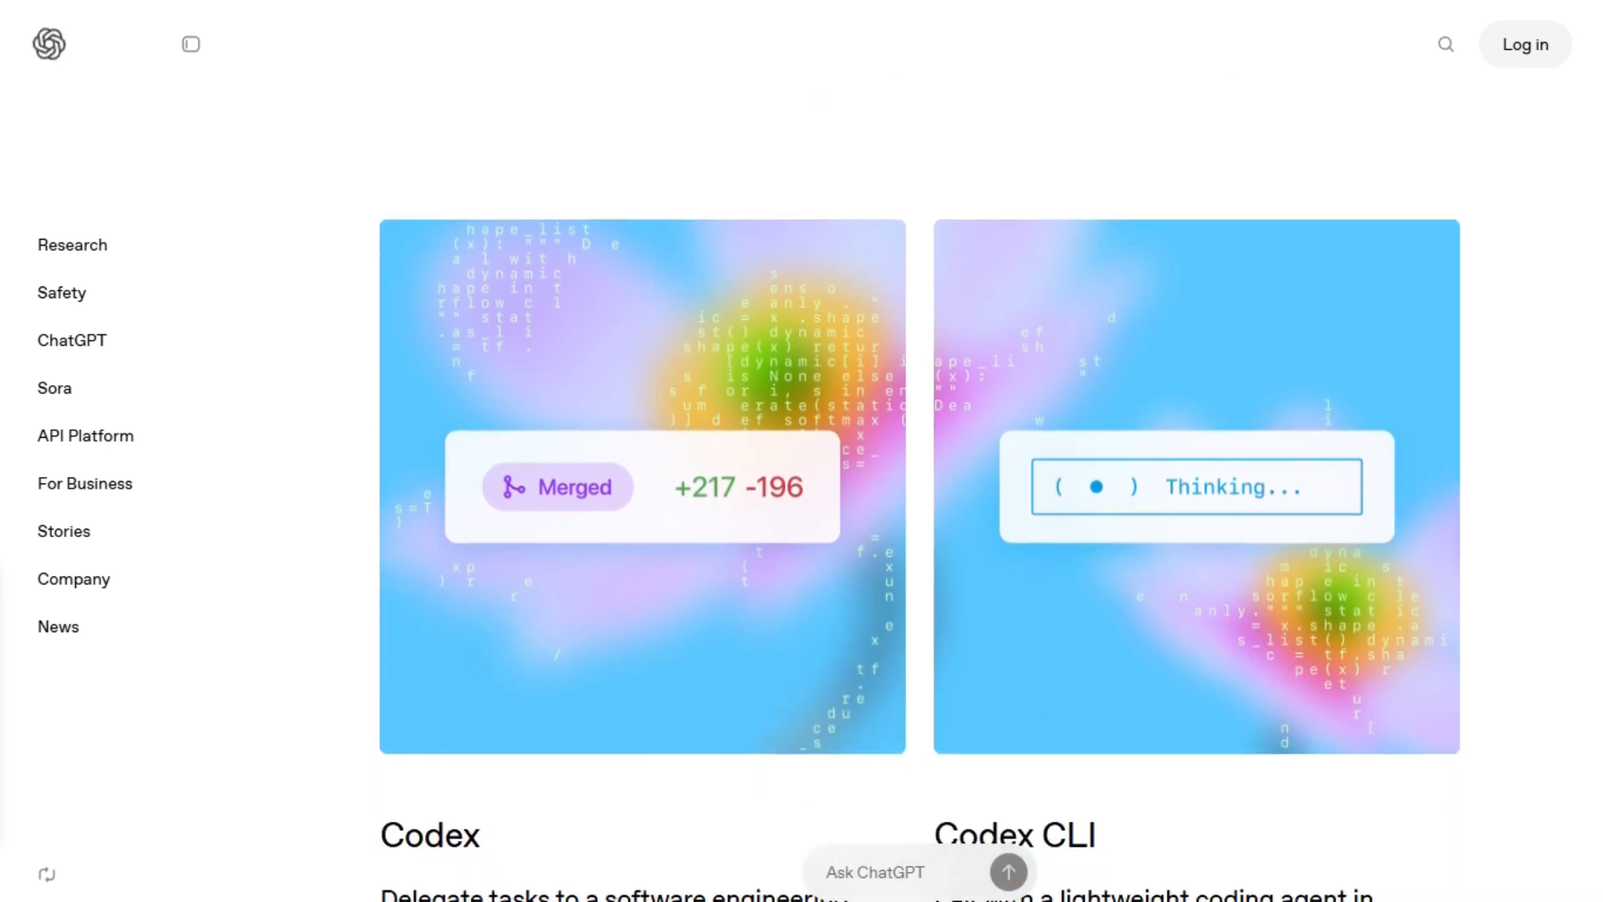
pyautogui.scroll(-3)
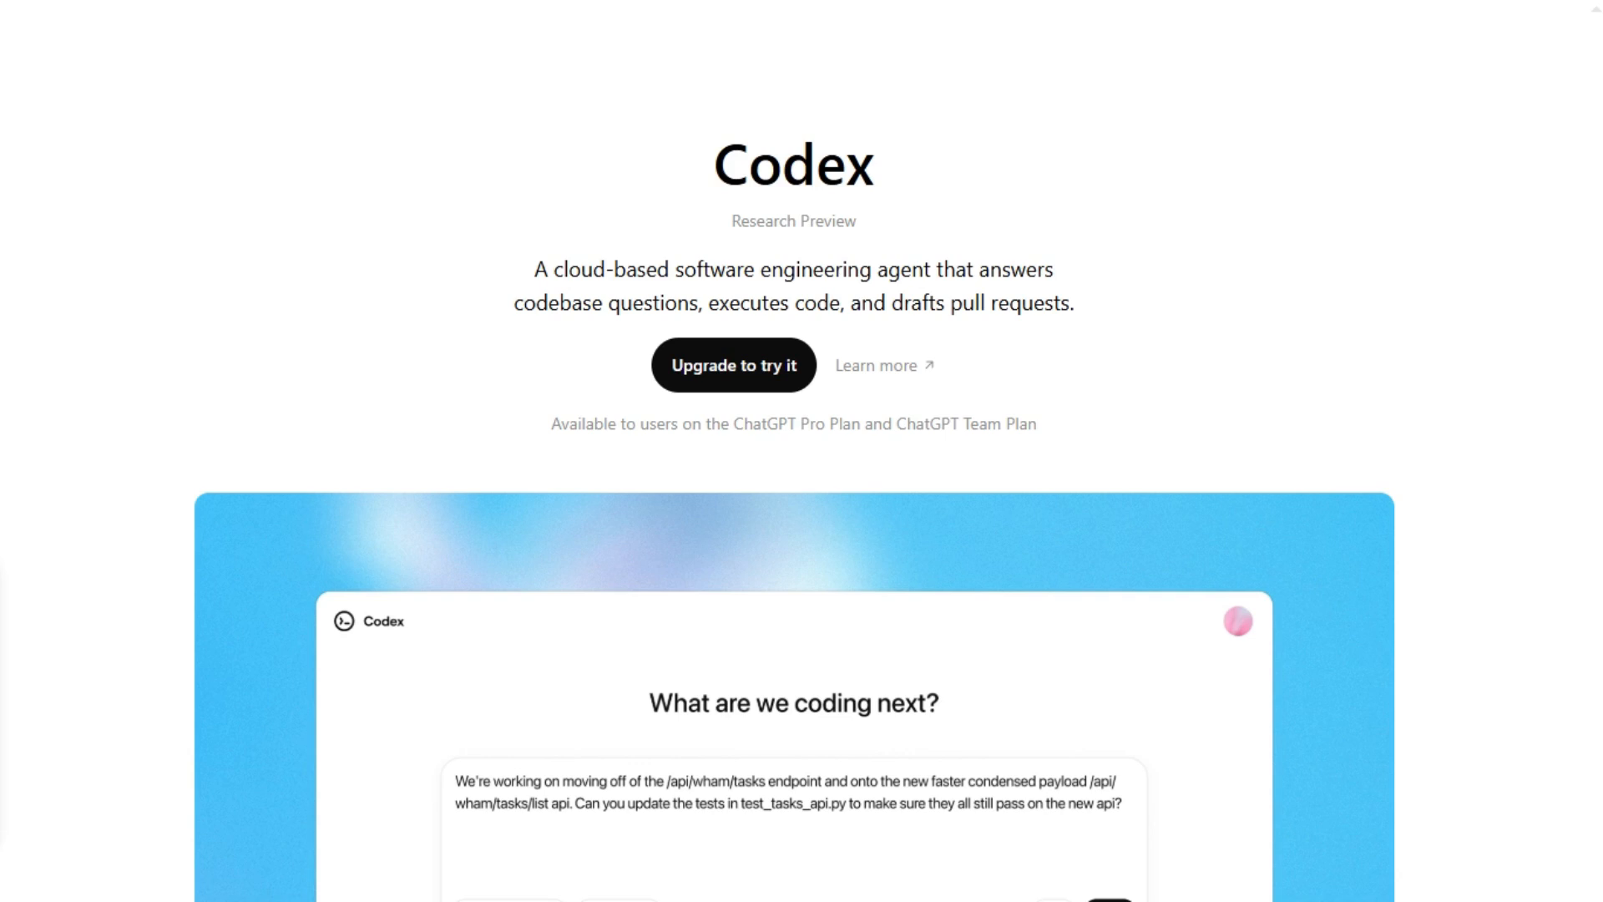
pyautogui.scroll(-3)
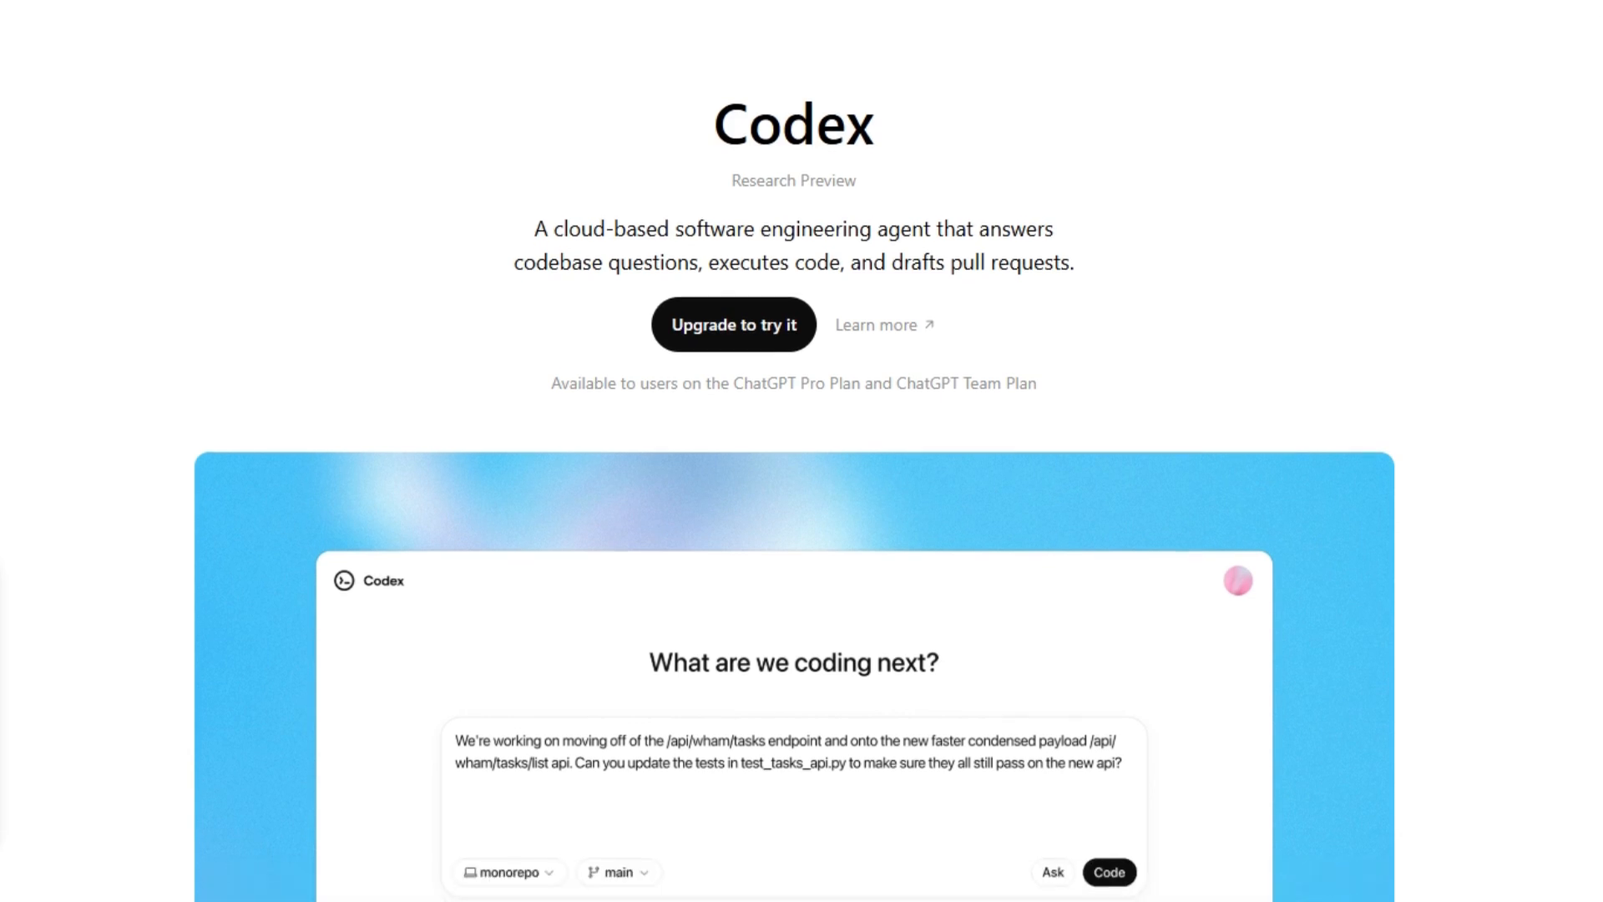
pyautogui.scroll(-3)
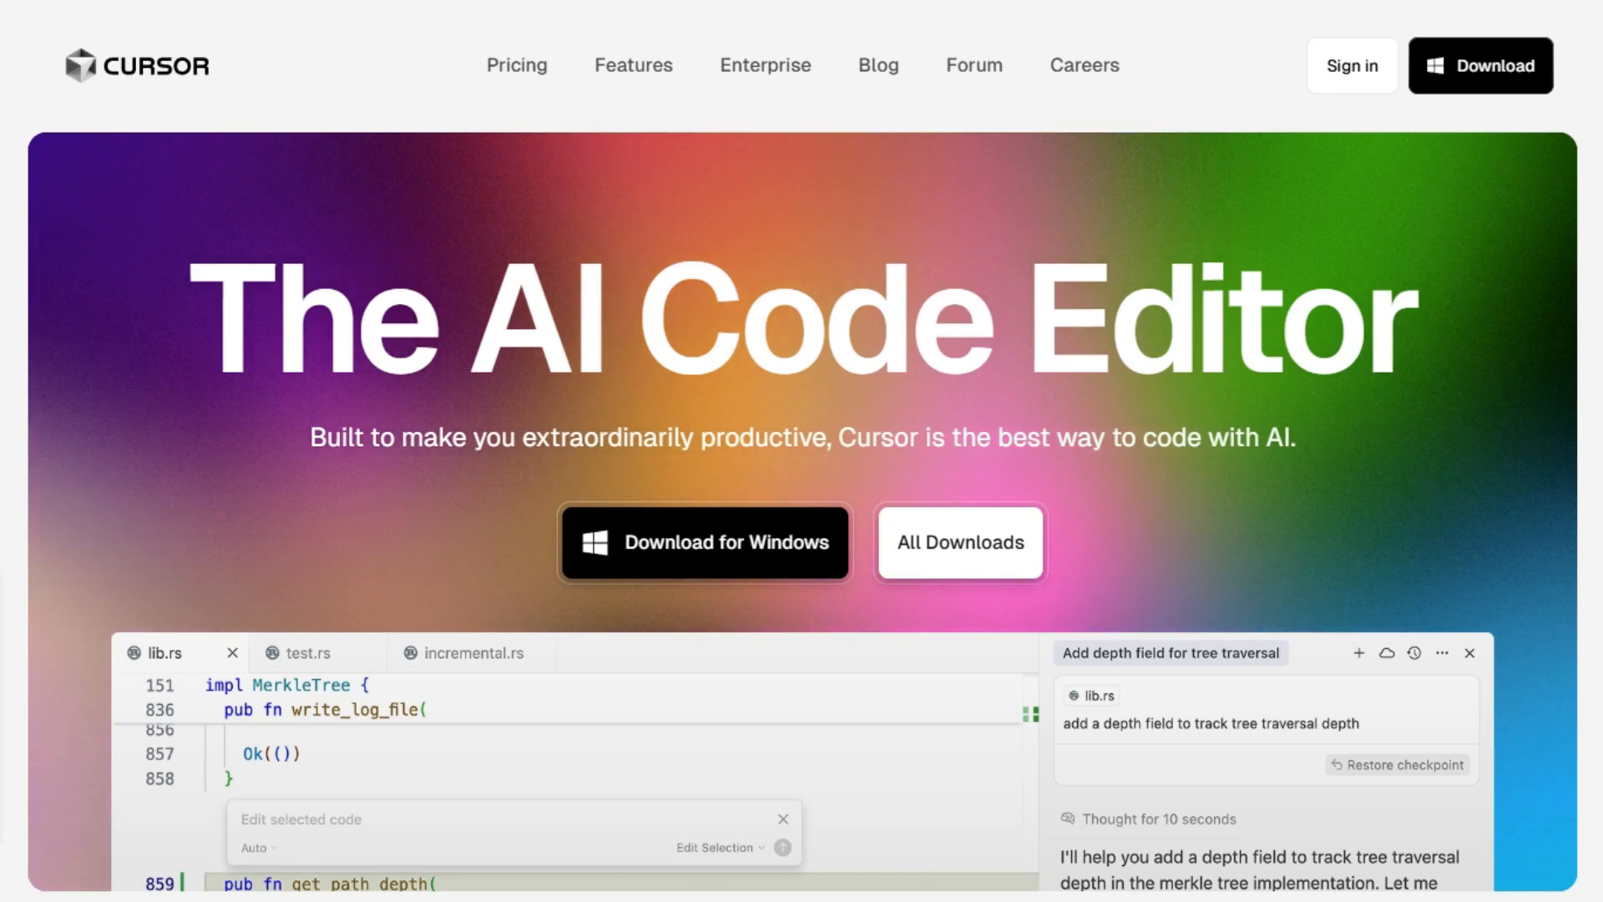
# Step: Scroll the Cursor homepage through the Tab autocomplete and agent demos
pyautogui.scroll(-3)
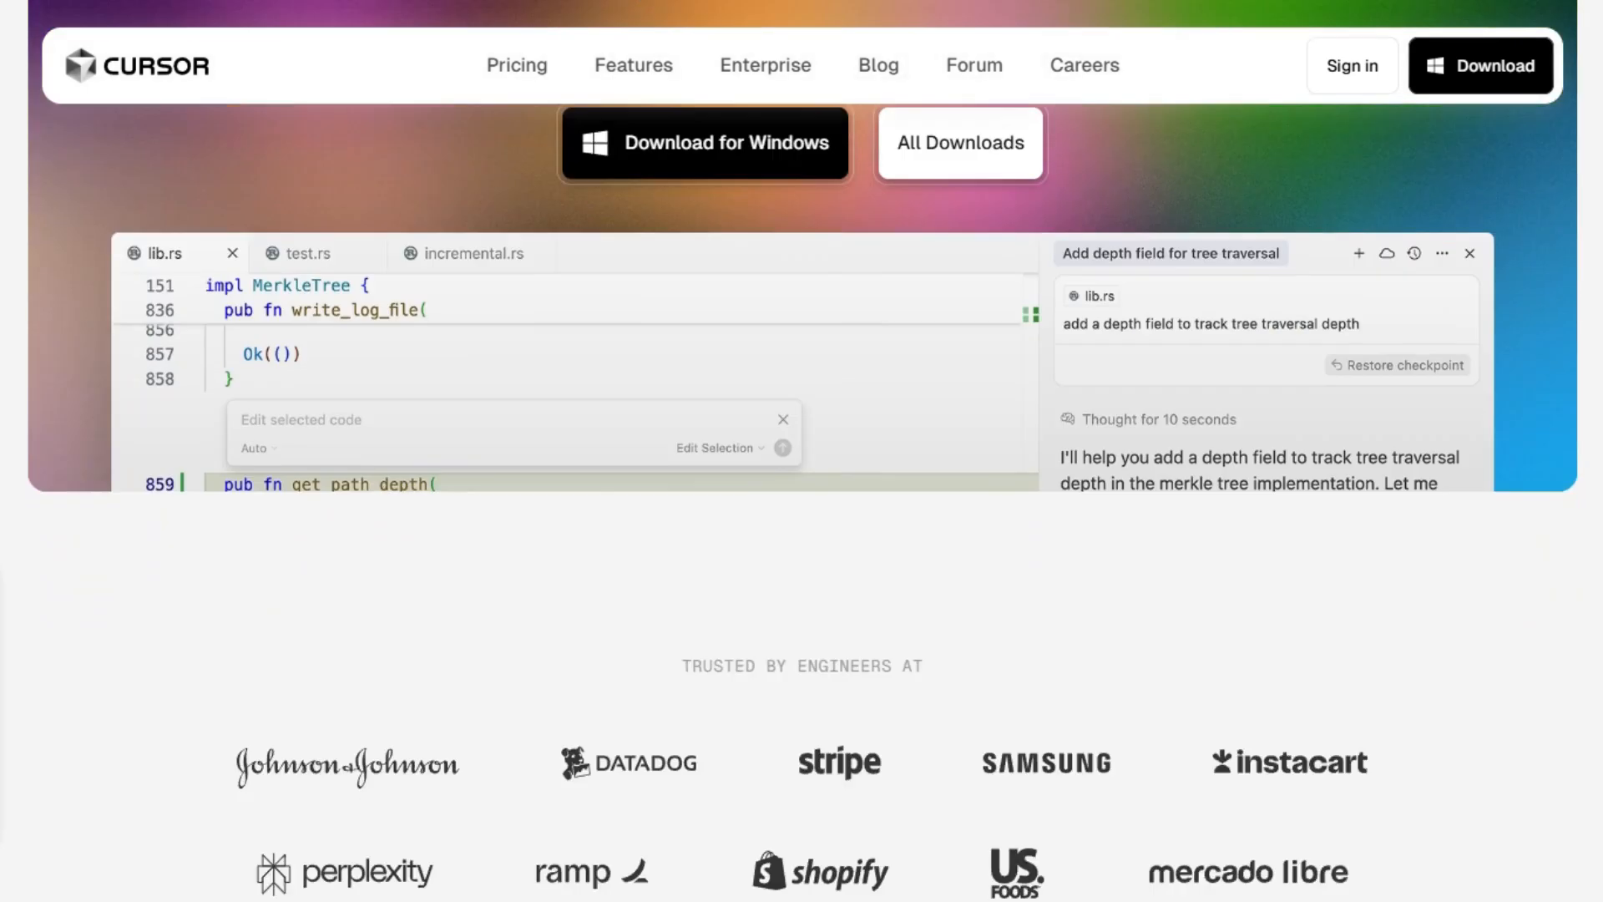
pyautogui.scroll(-3)
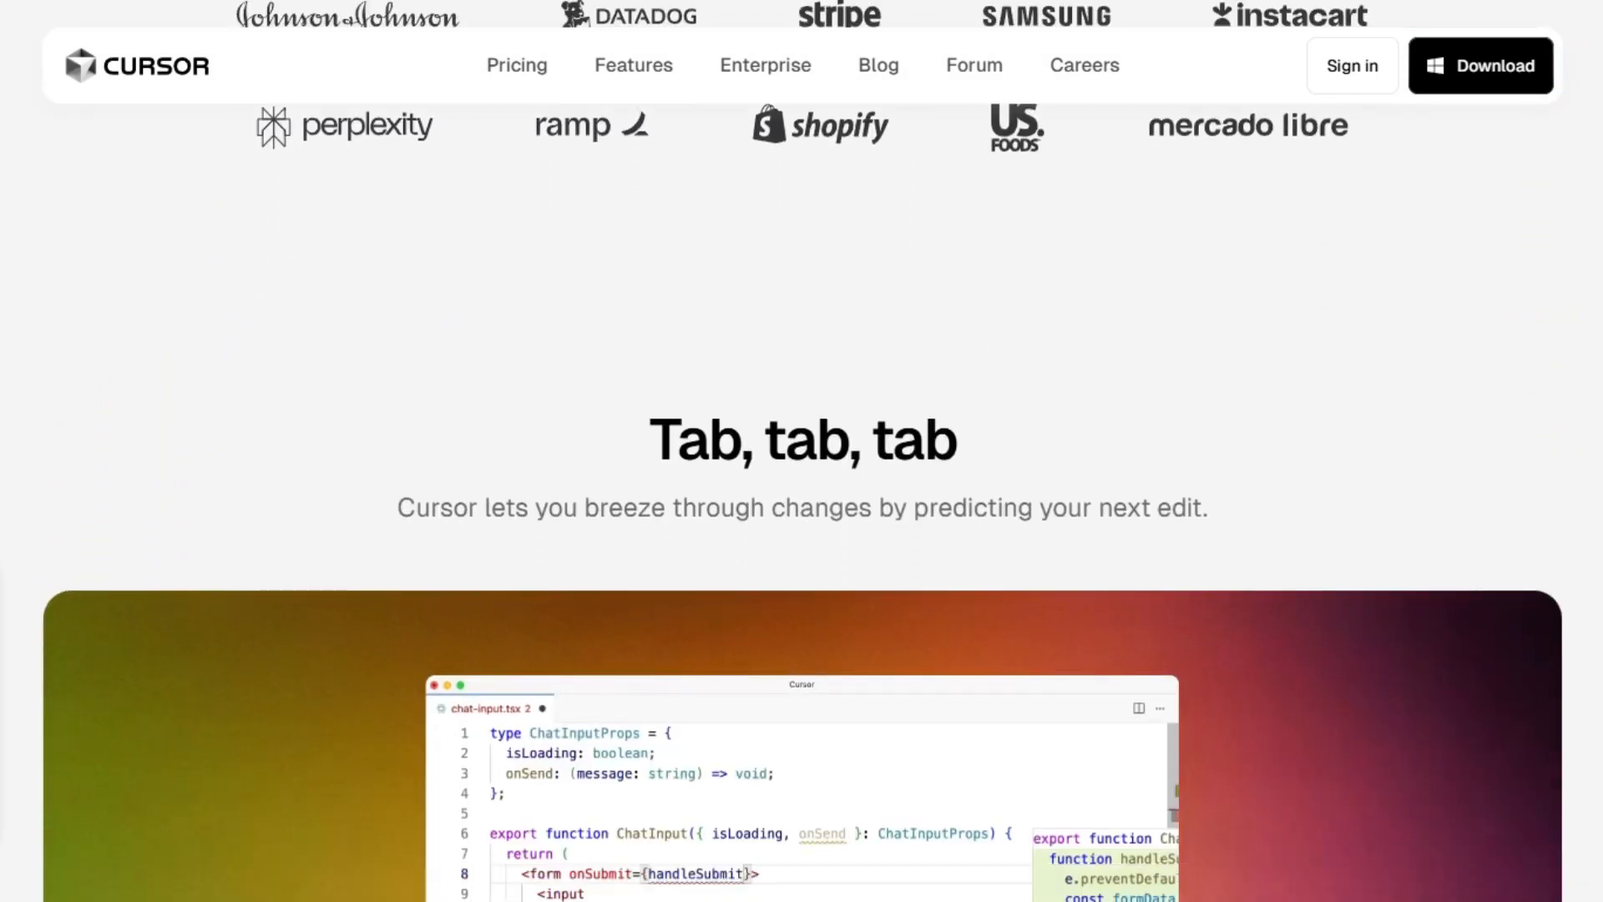
pyautogui.scroll(-3)
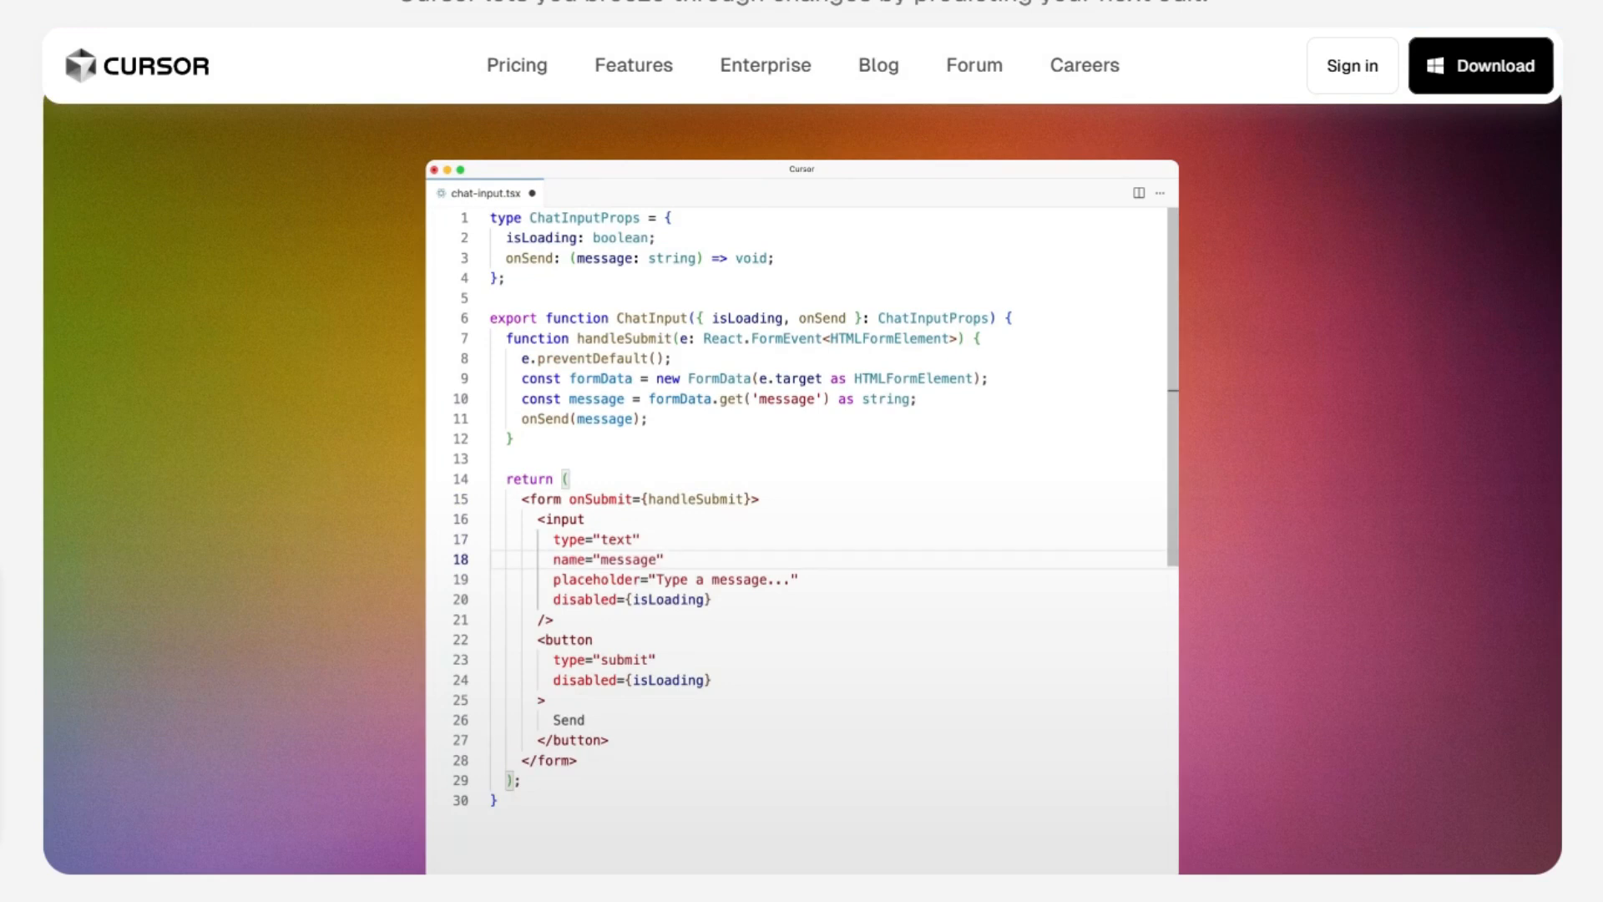
pyautogui.scroll(-3)
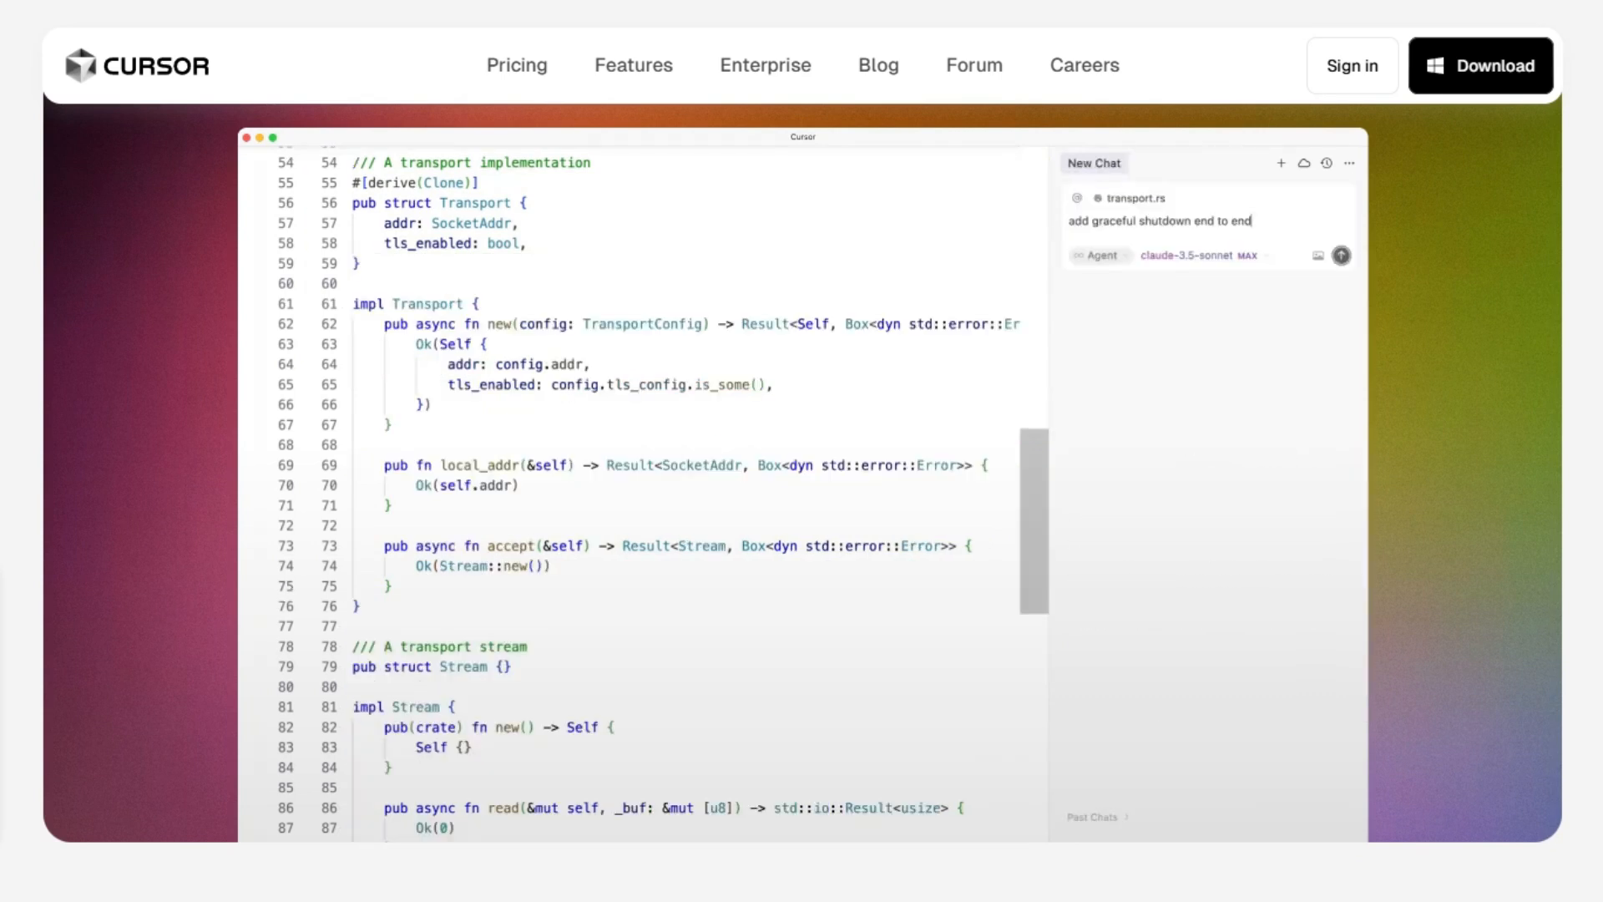
# Step: Glance back at the Codex tab, then return to Cursor and scroll to the companies using it
pyautogui.click(1341, 254)
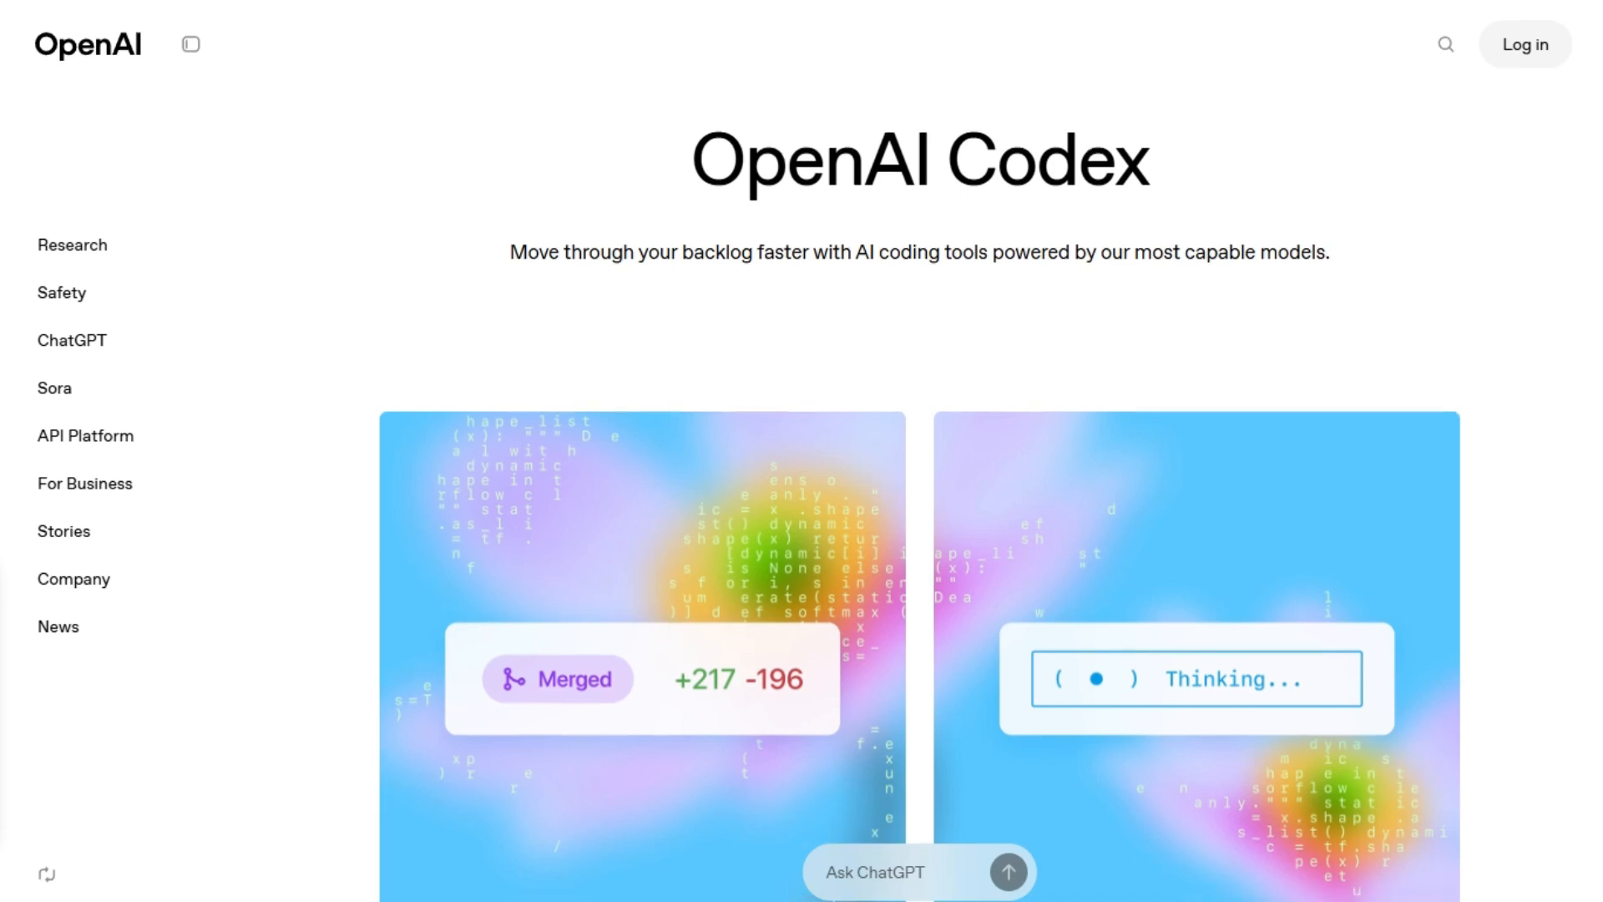
pyautogui.scroll(-3)
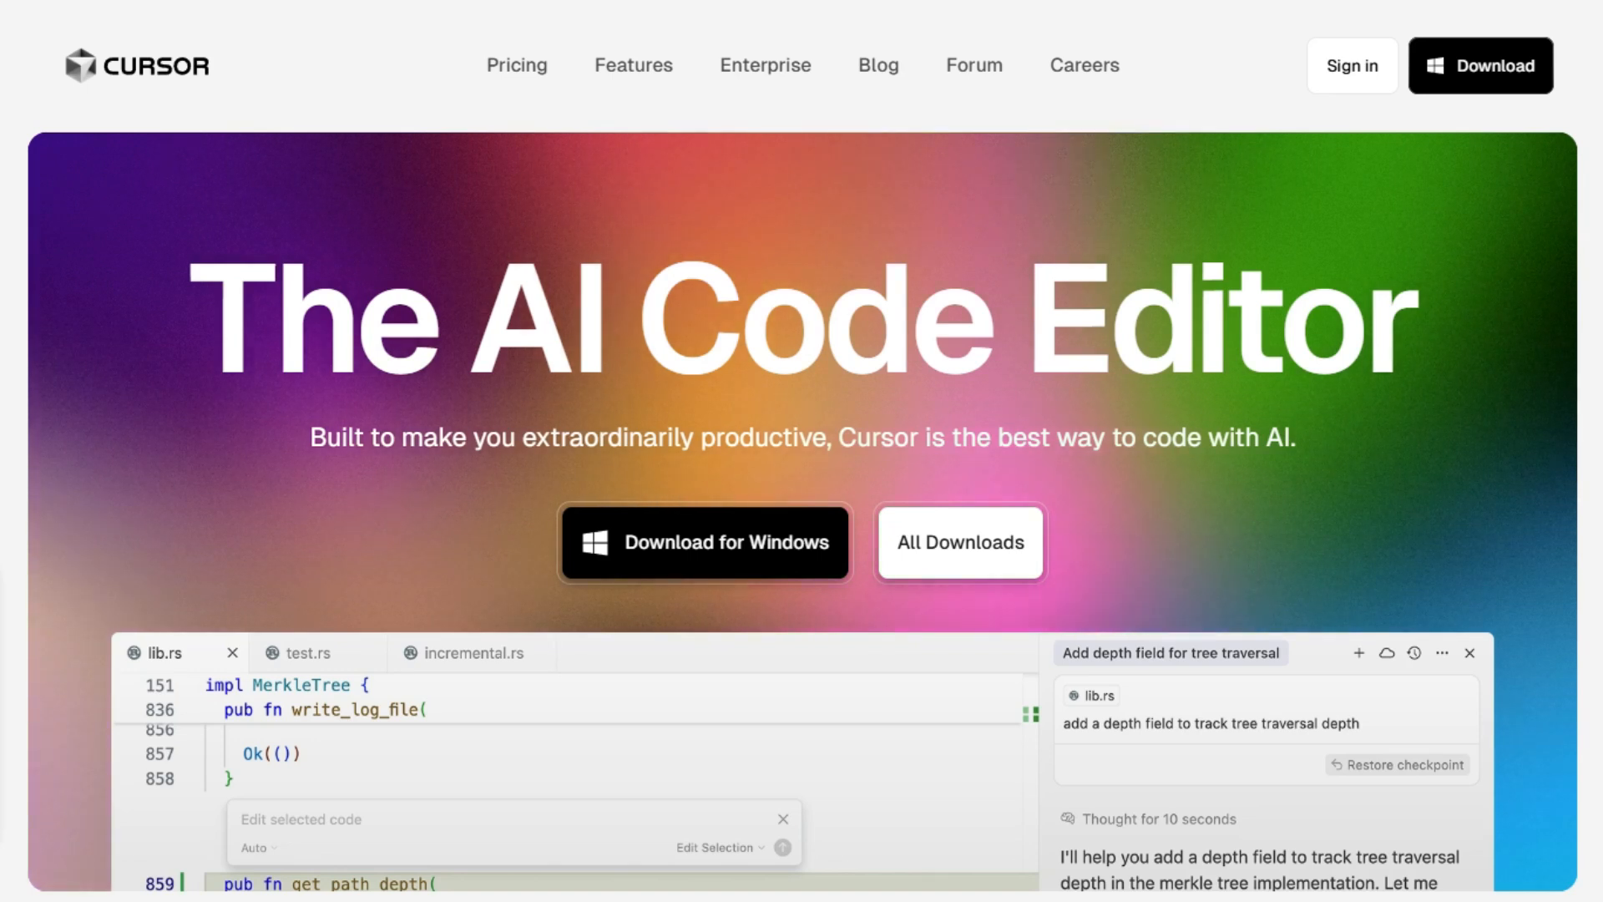
pyautogui.scroll(-3)
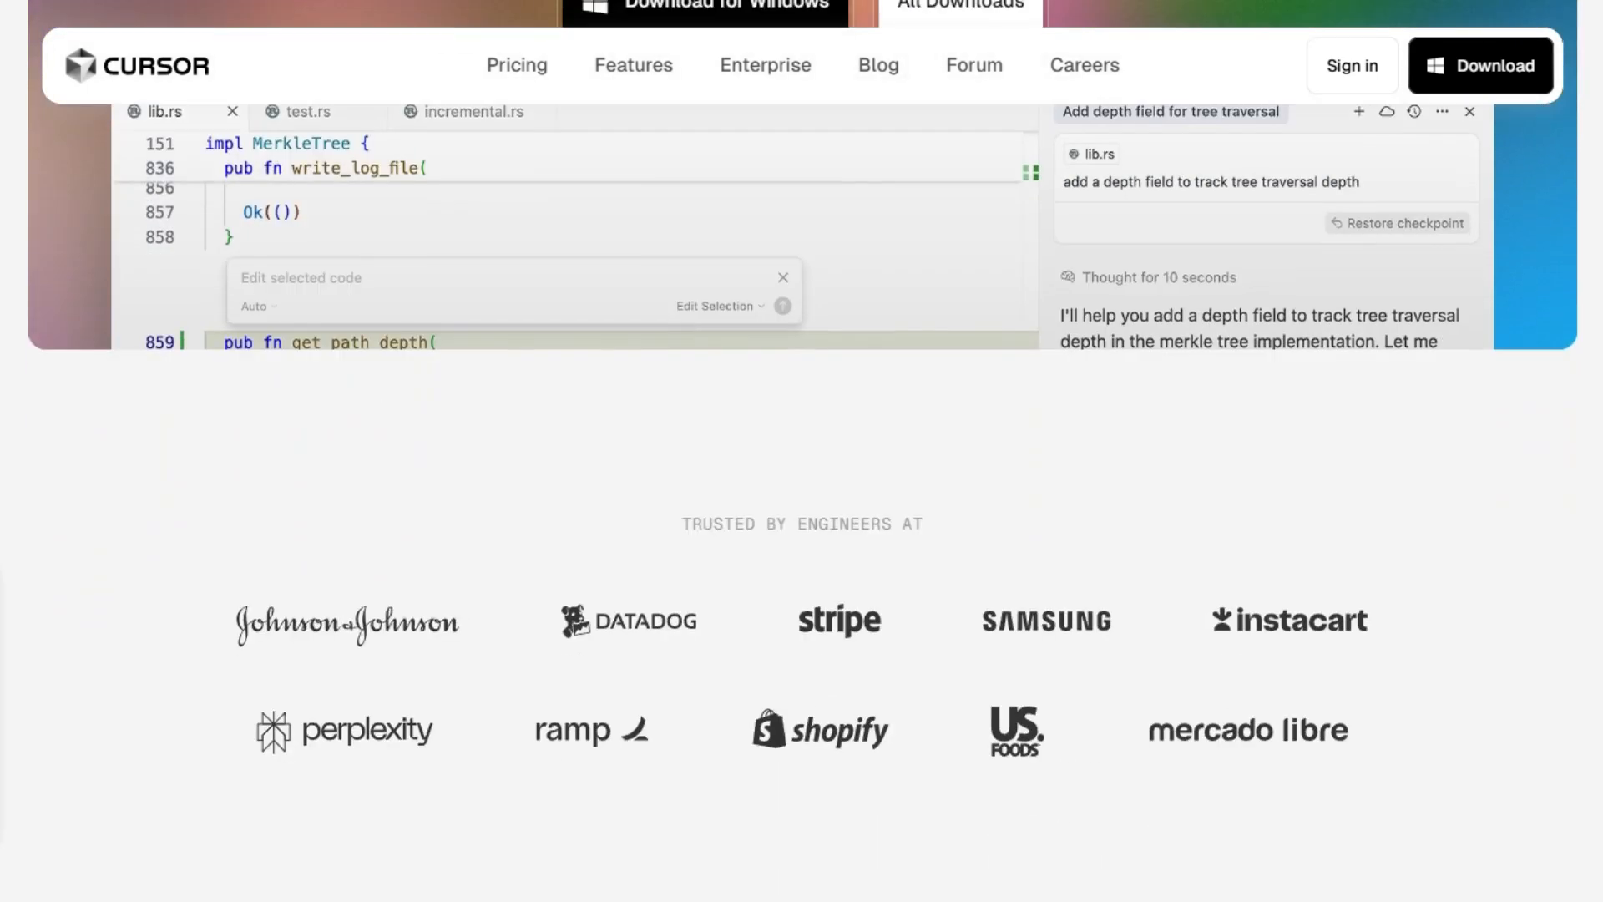